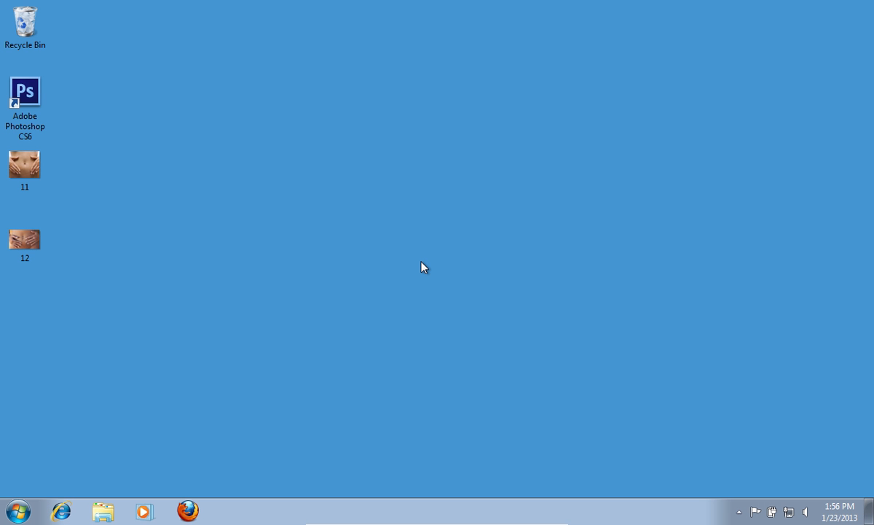
# - Launch Adobe Photoshop CS6 from its desktop shortcut
pyautogui.doubleClick(25, 91)
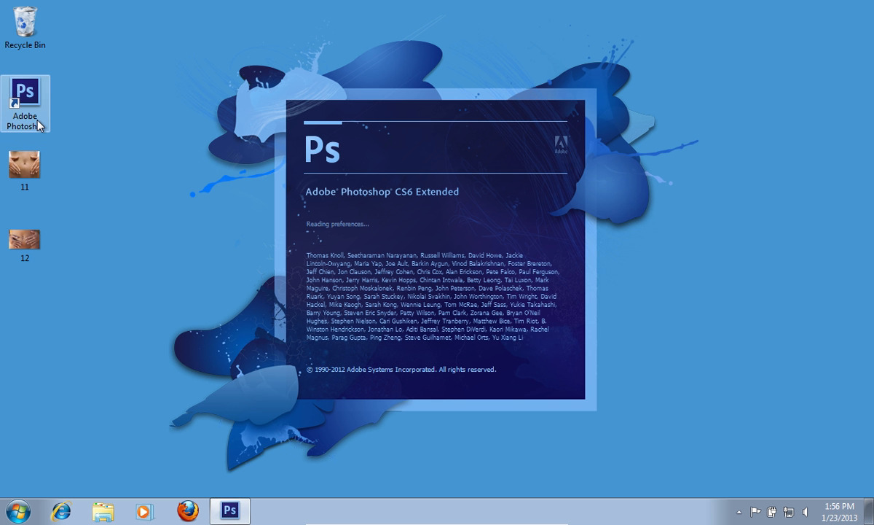
# - Open navel photos 11.jpg and 12.jpg together from the Desktop
pyautogui.click(37, 10)
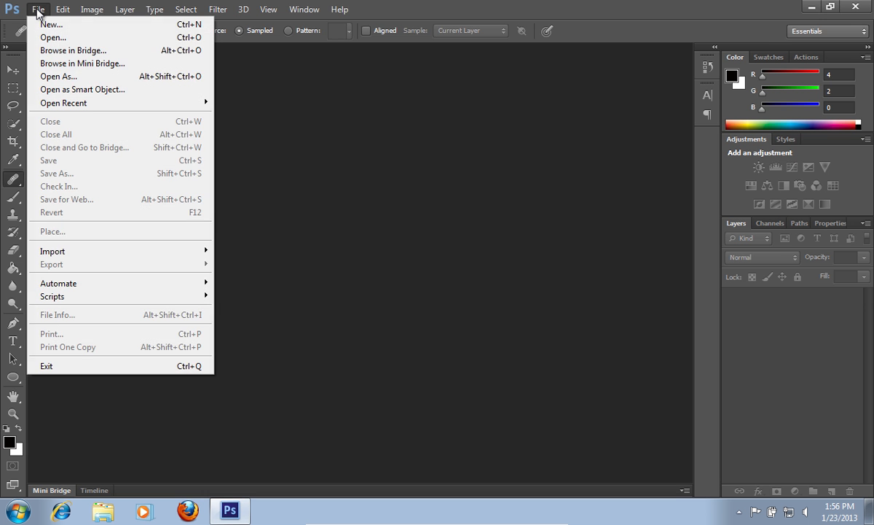
pyautogui.moveTo(53, 37)
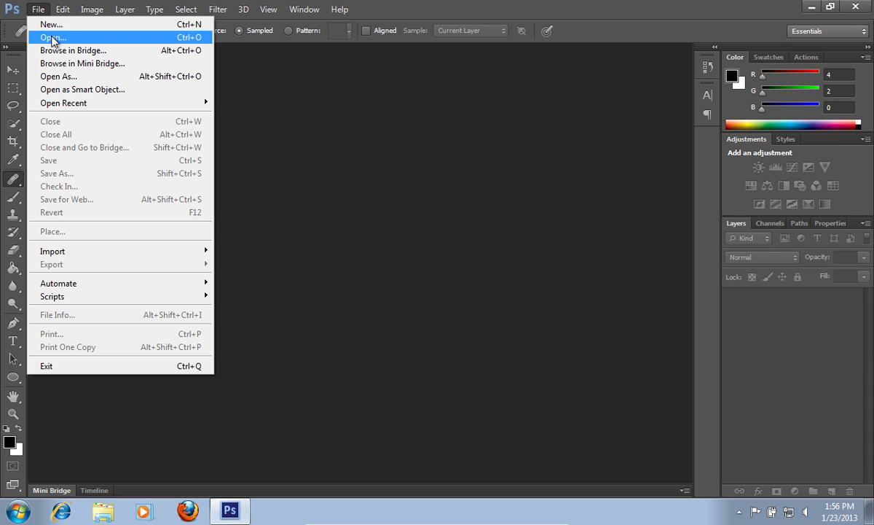
pyautogui.click(52, 37)
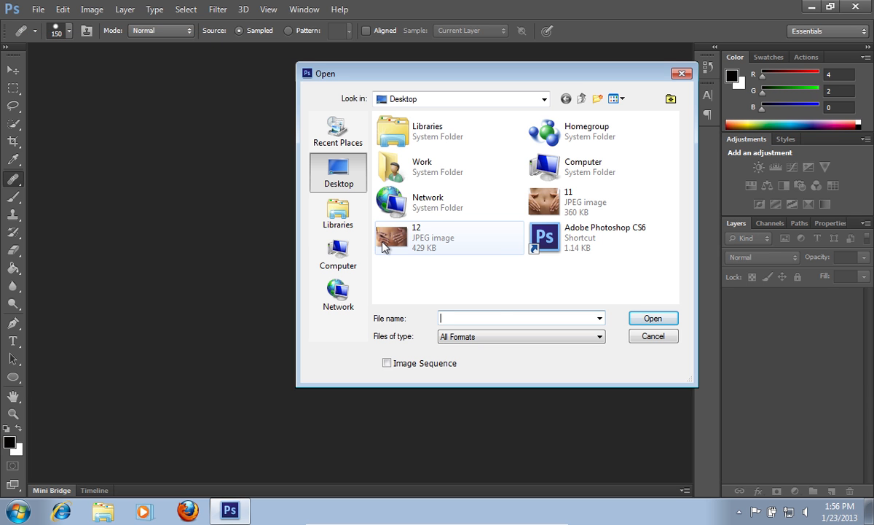
pyautogui.click(601, 202)
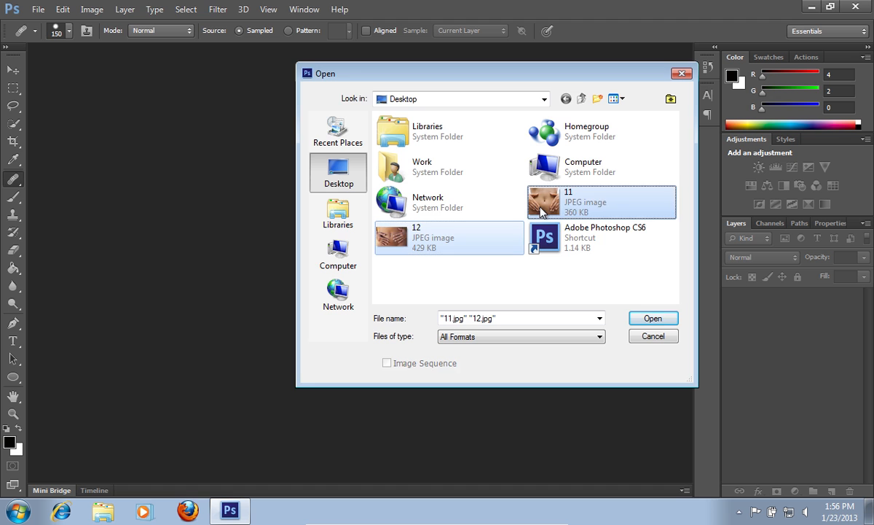
pyautogui.click(652, 317)
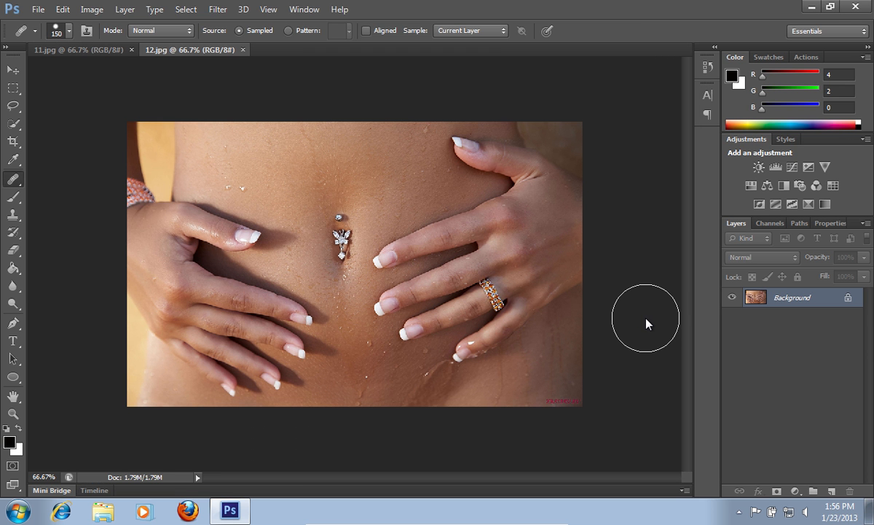
pyautogui.moveTo(21, 183)
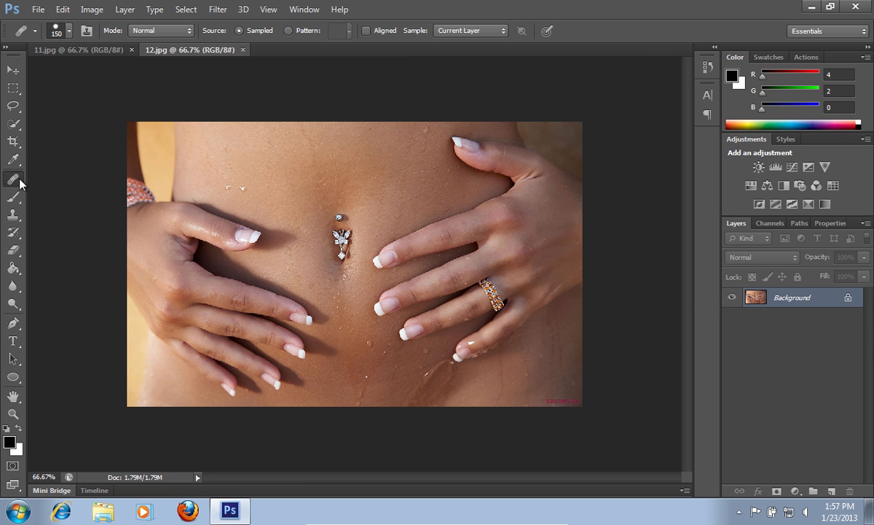
# - Choose the Healing Brush and Alt-click the butterfly piercing in 12.jpg as source
pyautogui.click(13, 179)
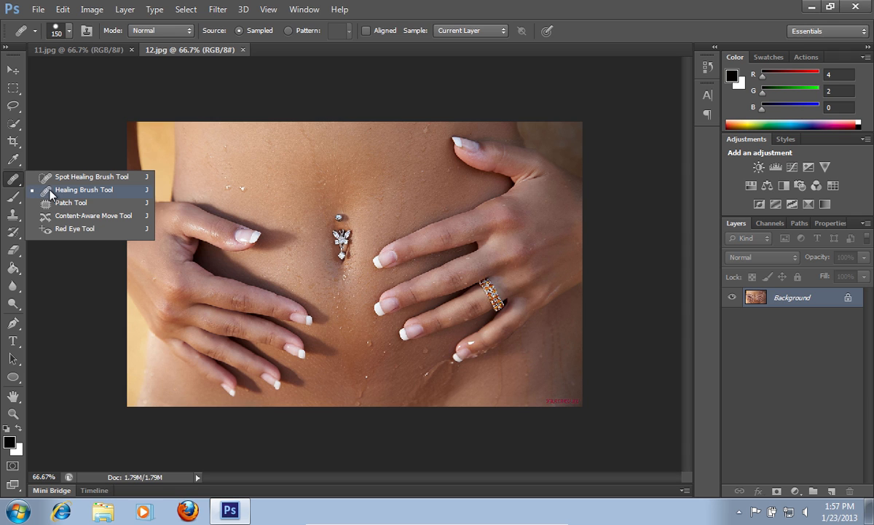
pyautogui.click(83, 189)
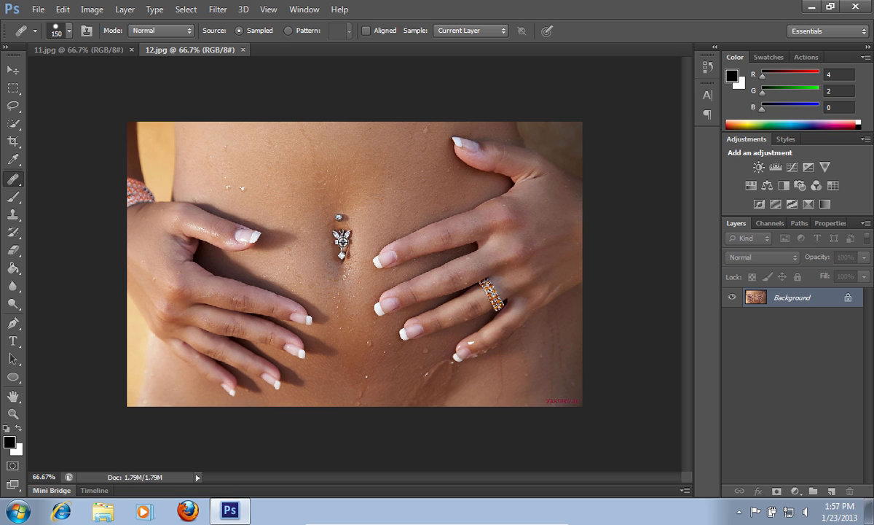
pyautogui.moveTo(343, 243)
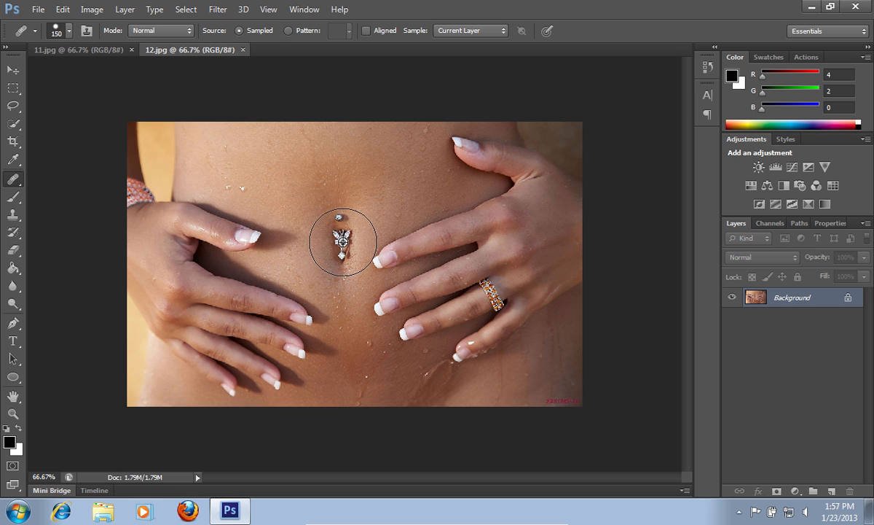
pyautogui.click(259, 202)
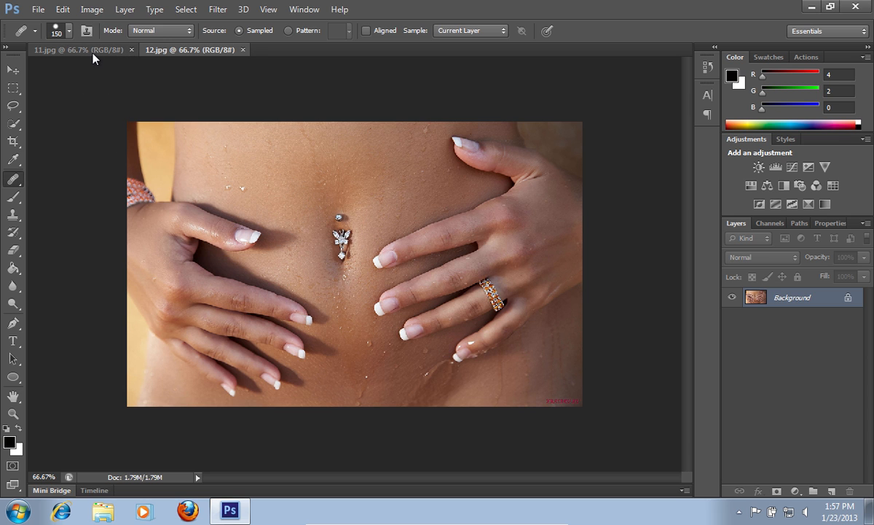
# - Add Layer 1 in 11.jpg and heal-paint the butterfly piercing over its navel
pyautogui.click(62, 50)
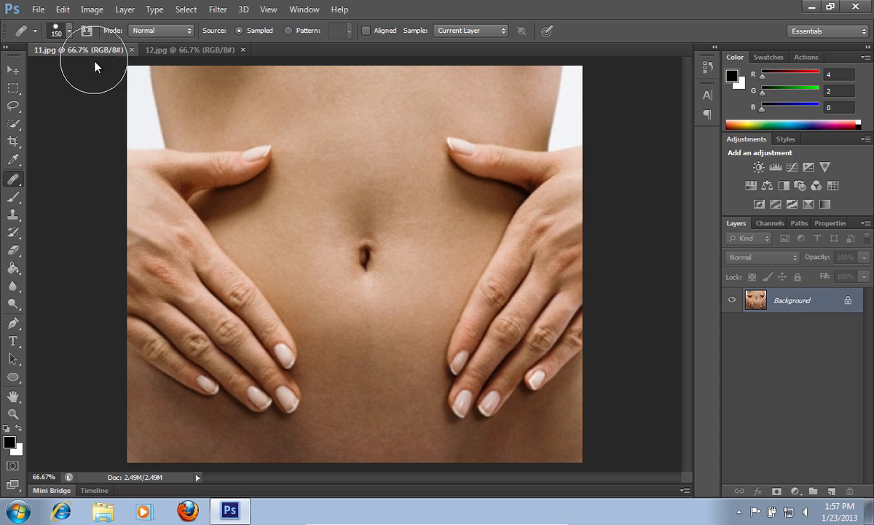
pyautogui.moveTo(698, 411)
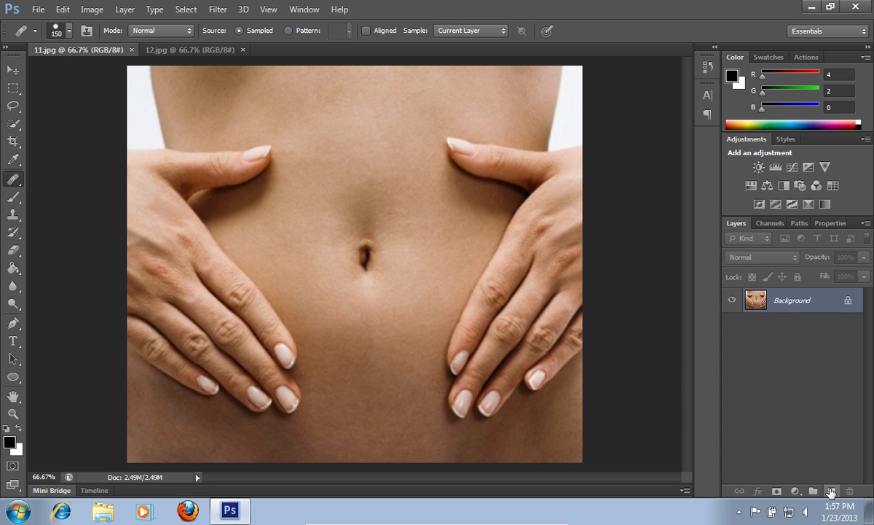
pyautogui.click(831, 491)
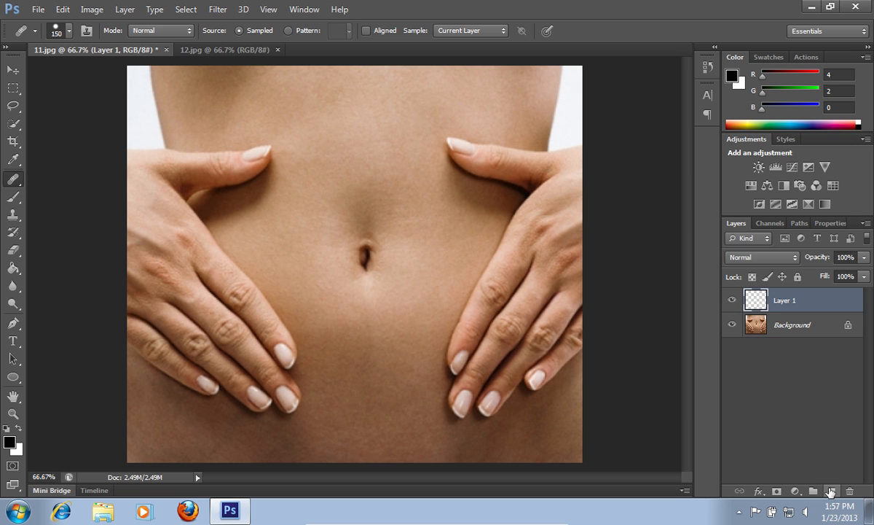
pyautogui.click(396, 256)
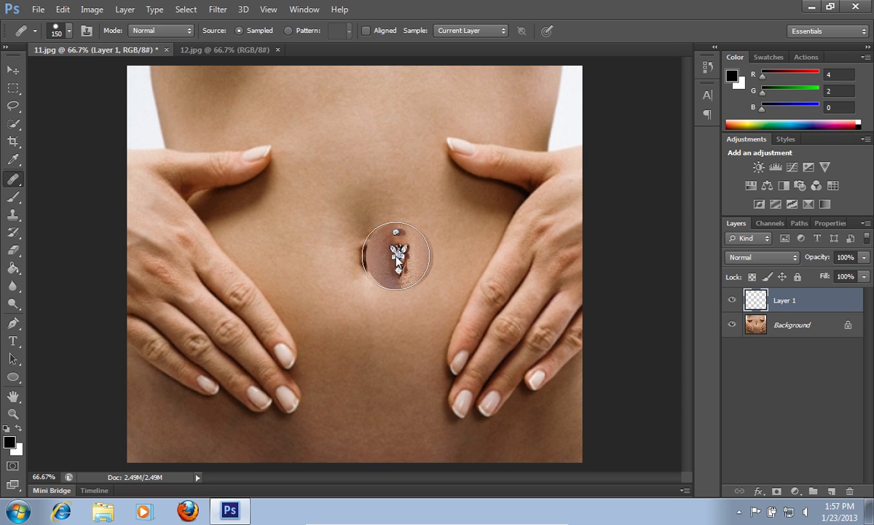
pyautogui.moveTo(396, 255); pyautogui.dragTo(366, 255)
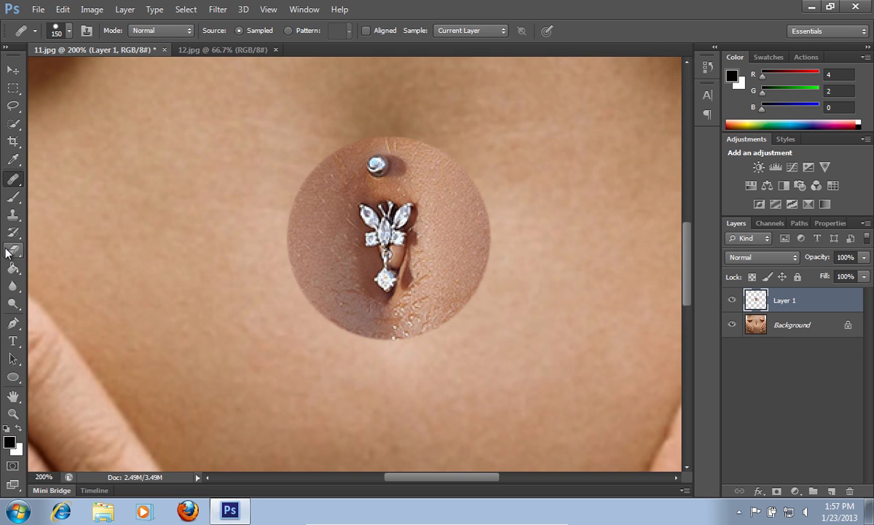
# - Erase the circular skin patch around the copied piercing, leaving only the jewellery
pyautogui.click(13, 250)
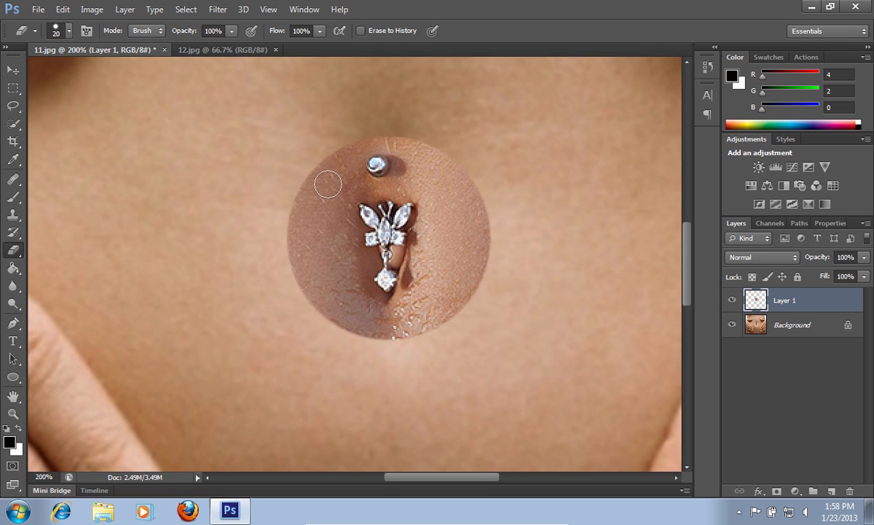
pyautogui.moveTo(328, 185); pyautogui.dragTo(355, 155)
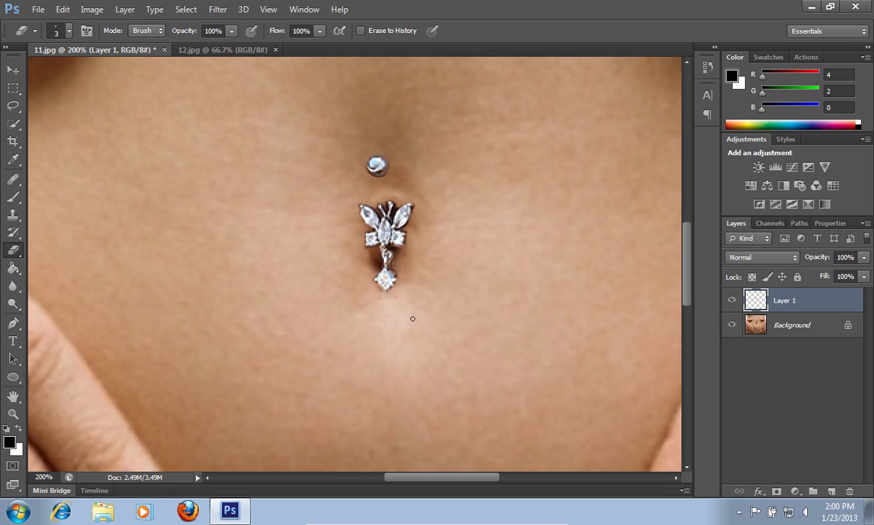
pyautogui.click(63, 9)
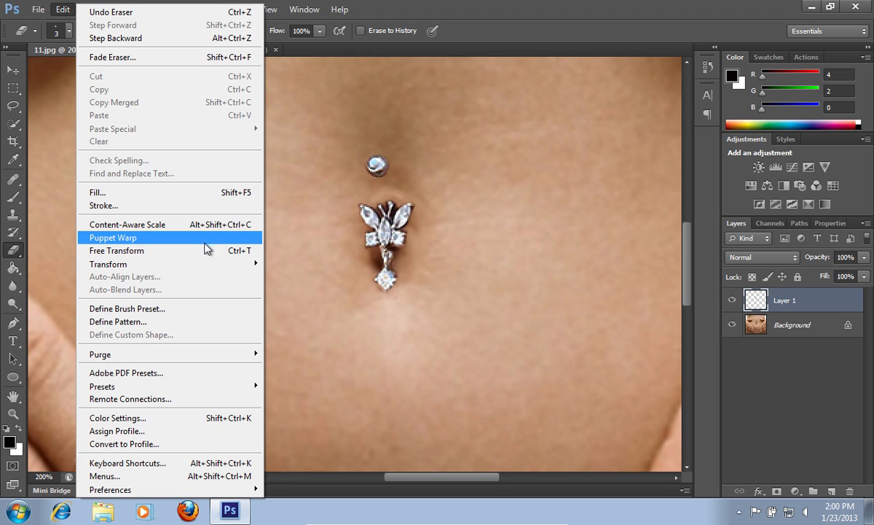
# - Free Transform the piercing, scaling it down and tilting about six degrees
pyautogui.click(117, 250)
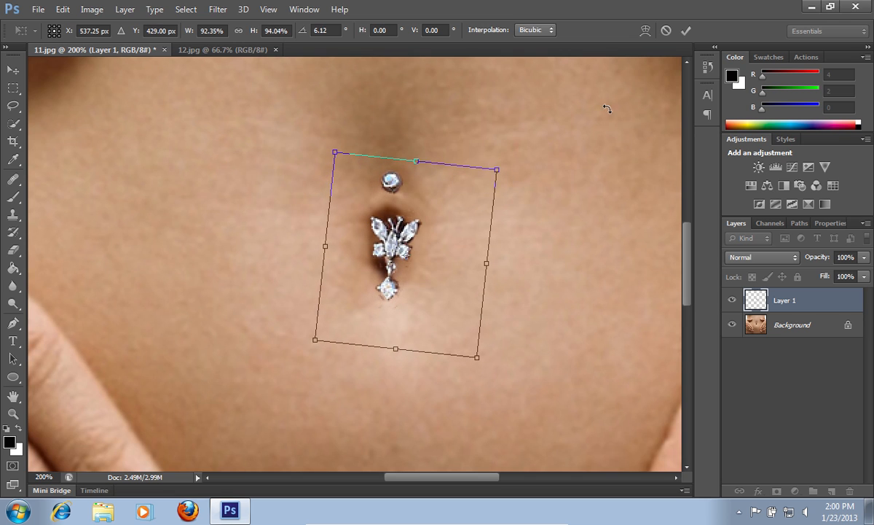
pyautogui.click(685, 31)
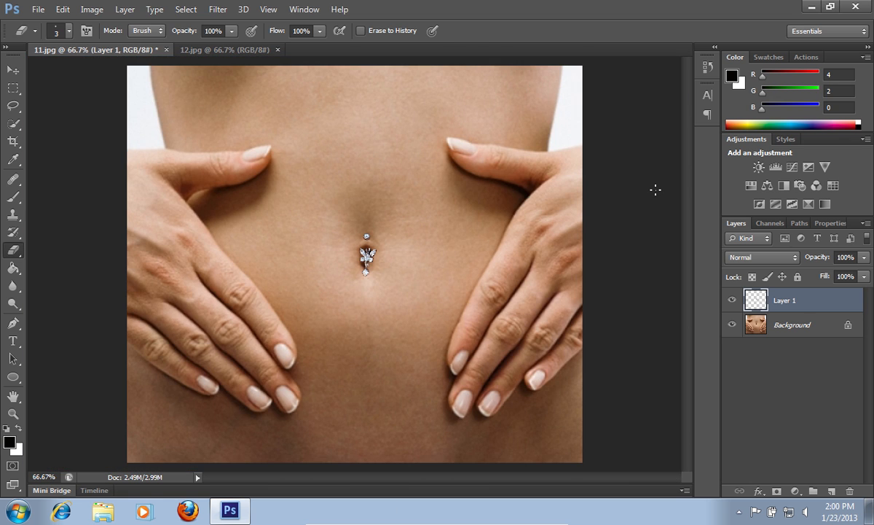
# - Open the Layer menu to merge the piercing layer with the photo
pyautogui.click(125, 10)
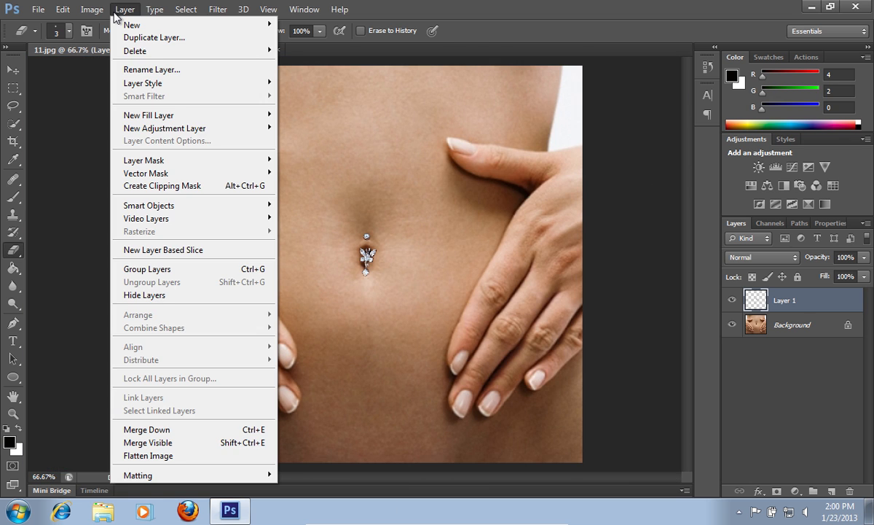
pyautogui.moveTo(148, 442)
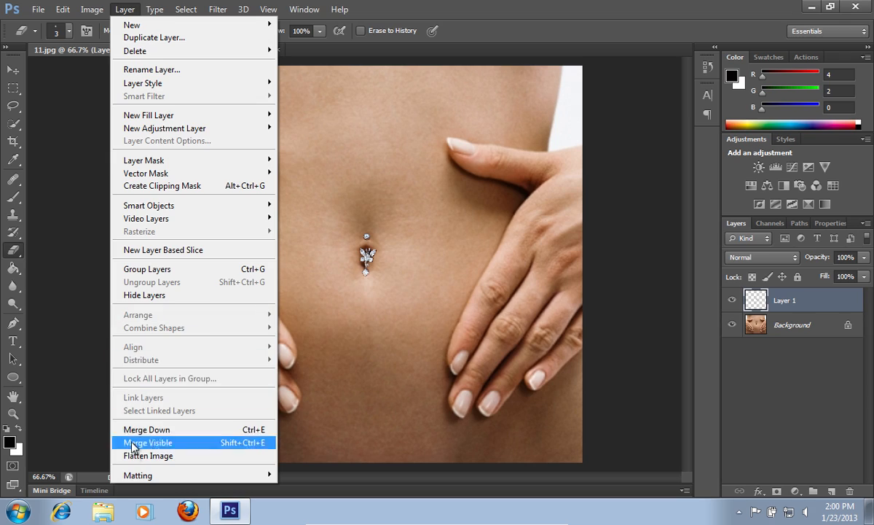